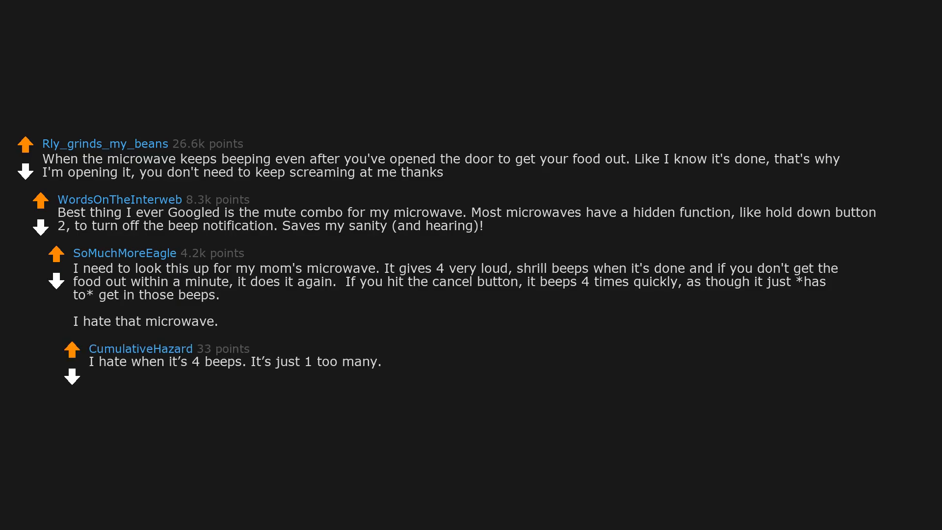
pyautogui.write('I just prefer groups of 3 I guess.')
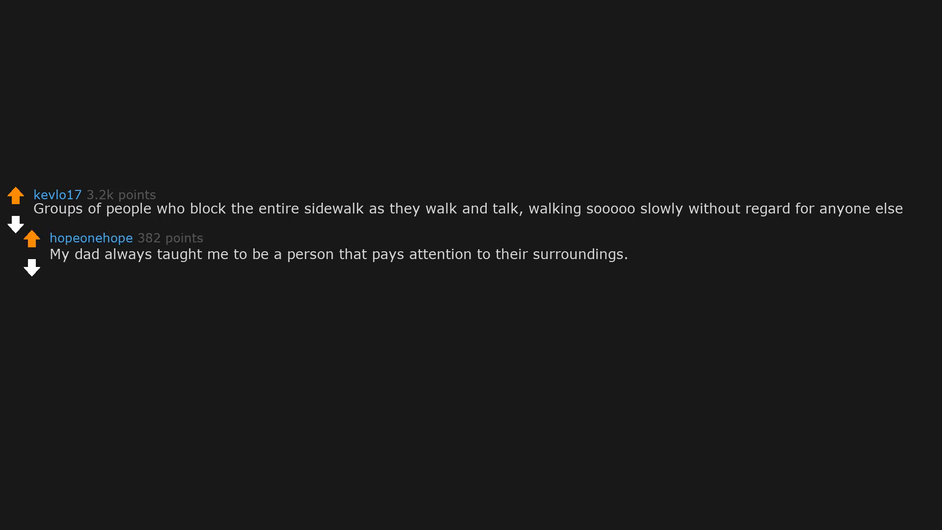
pyautogui.write('It bothers me also,')
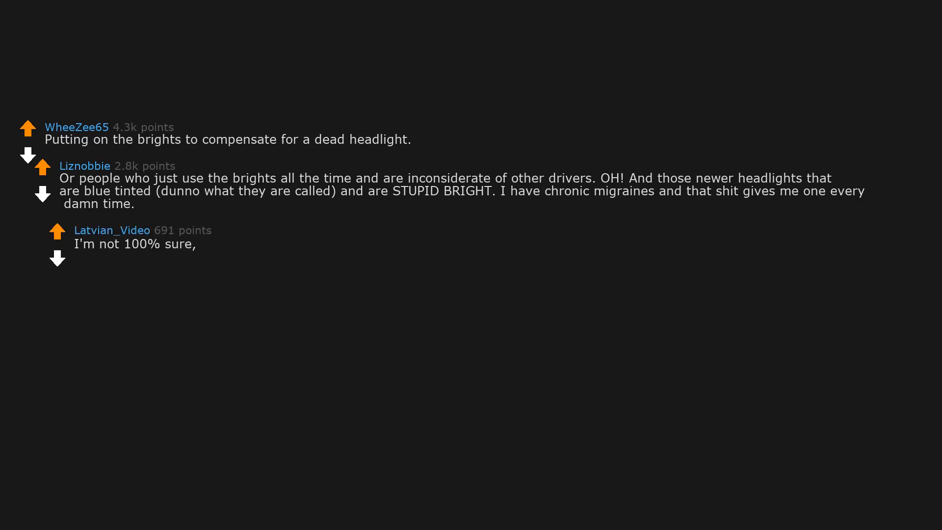
pyautogui.write('but those might be called Xenon headlights')
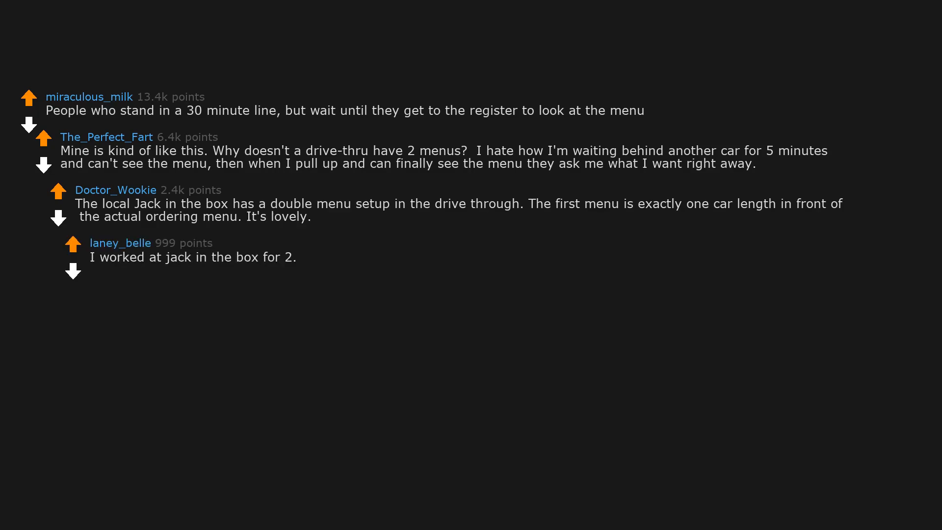
pyautogui.write('5 years and I loved that we had the 2 menu boards.')
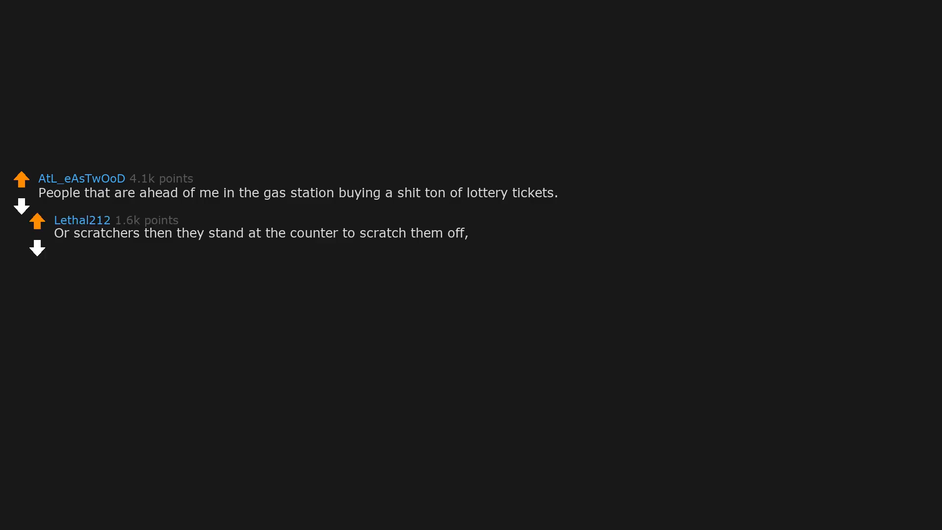
pyautogui.write('lose,')
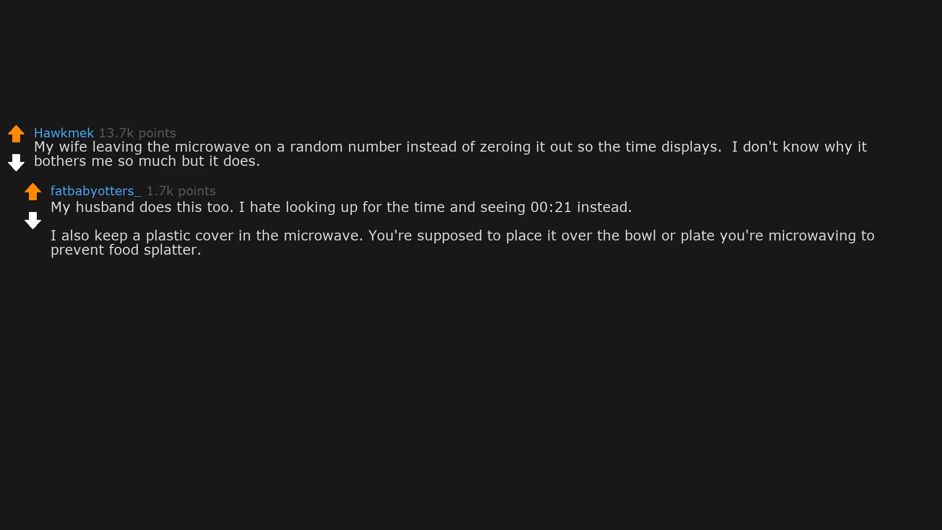
pyautogui.write("Husband doesn't use it,")
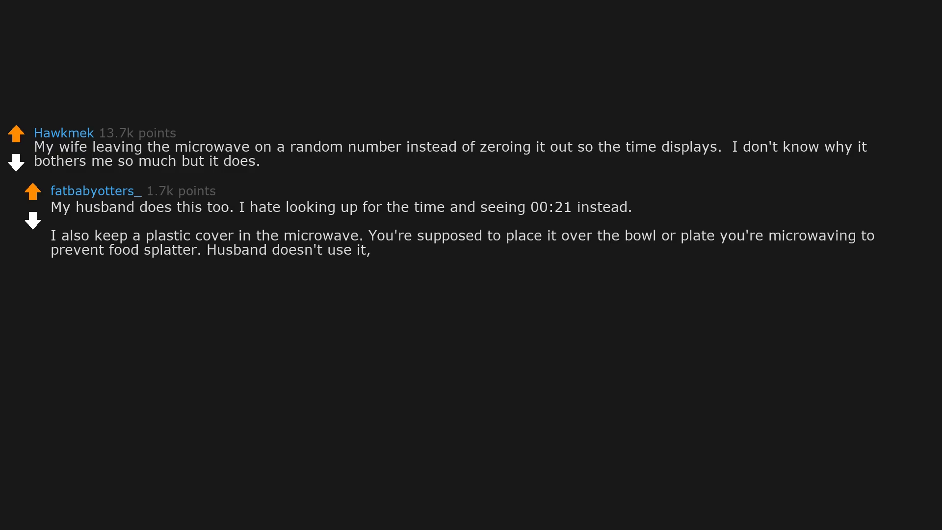